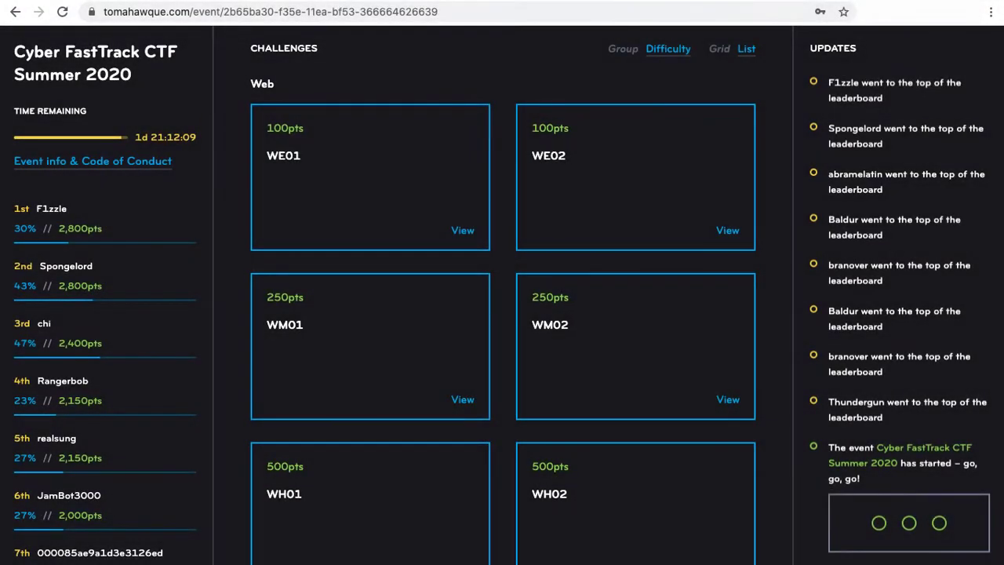
{"action": "mouse_move", "coordinate": [536, 482]}
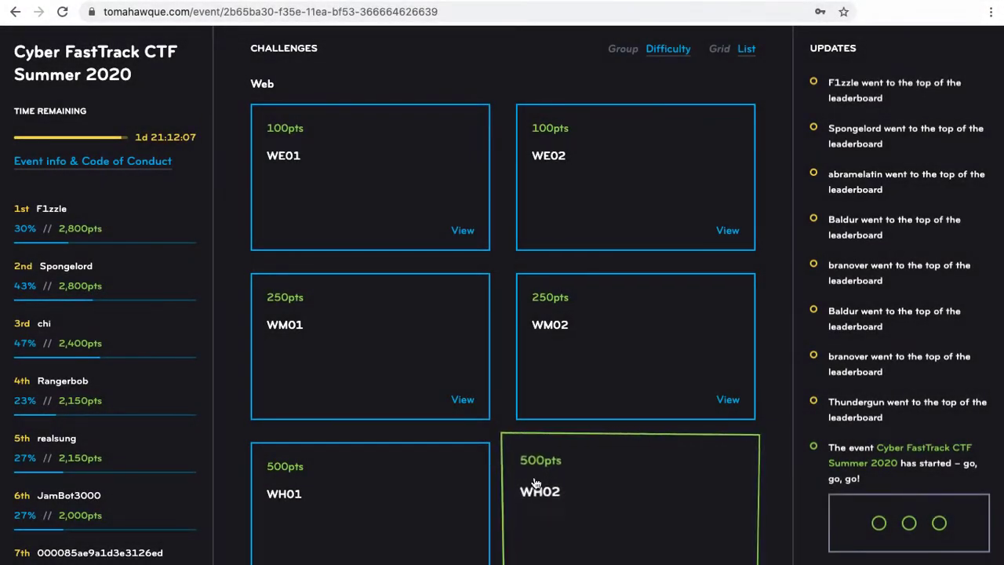
Scroll past the Web challenges down to the Forensics cards, including FE02
{"action": "scroll", "scroll_direction": "down", "scroll_amount": 3}
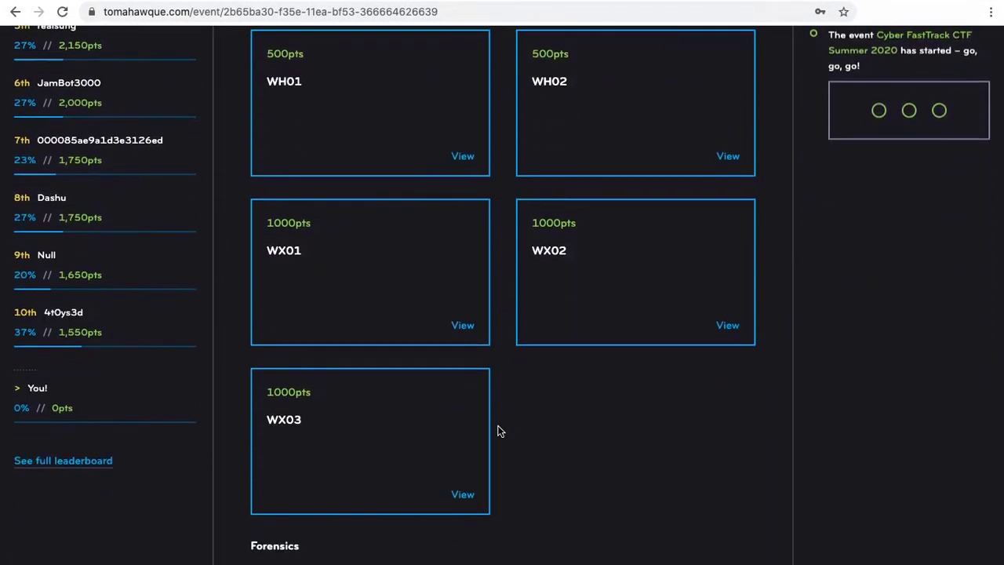
{"action": "scroll", "scroll_direction": "down", "scroll_amount": 3}
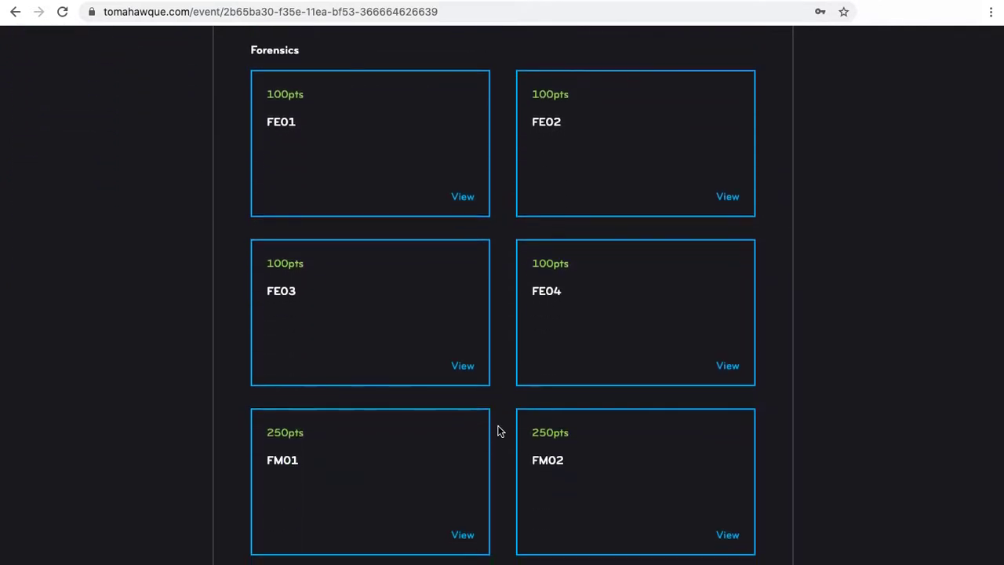
{"action": "mouse_move", "coordinate": [634, 181]}
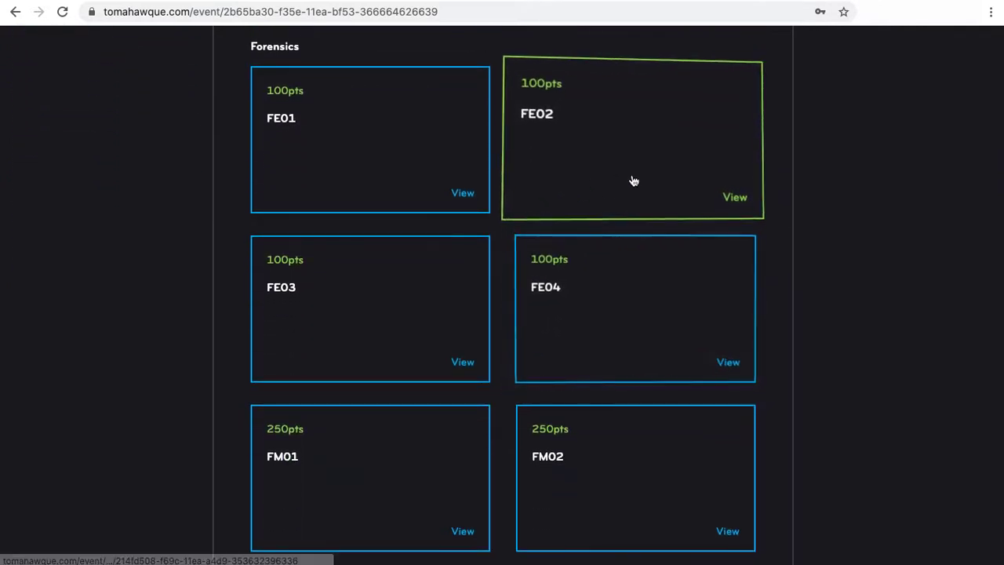
Open the FE02 briefing, download fe02.zip, and open the downloaded archive
{"action": "left_click", "coordinate": [734, 196]}
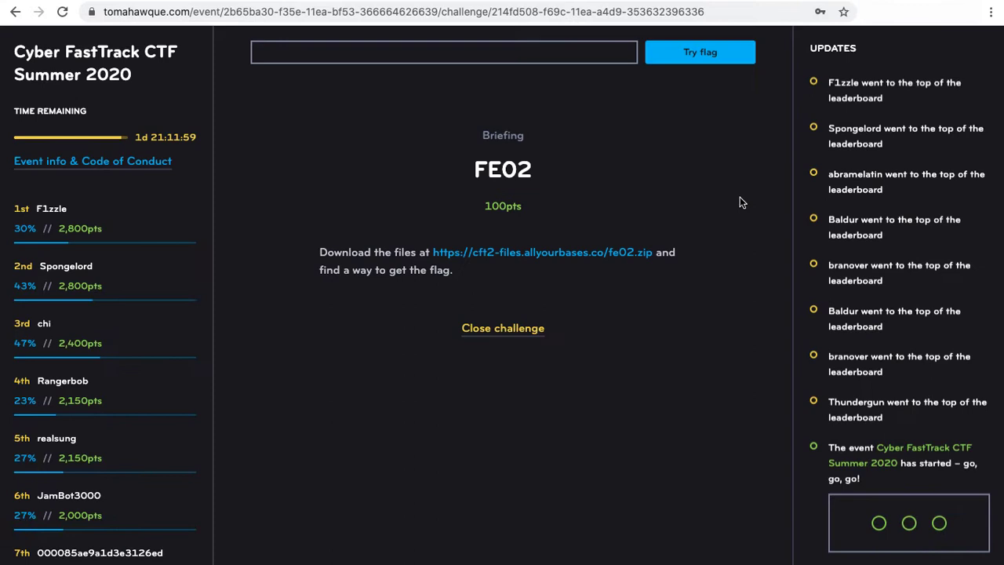
{"action": "mouse_move", "coordinate": [620, 222]}
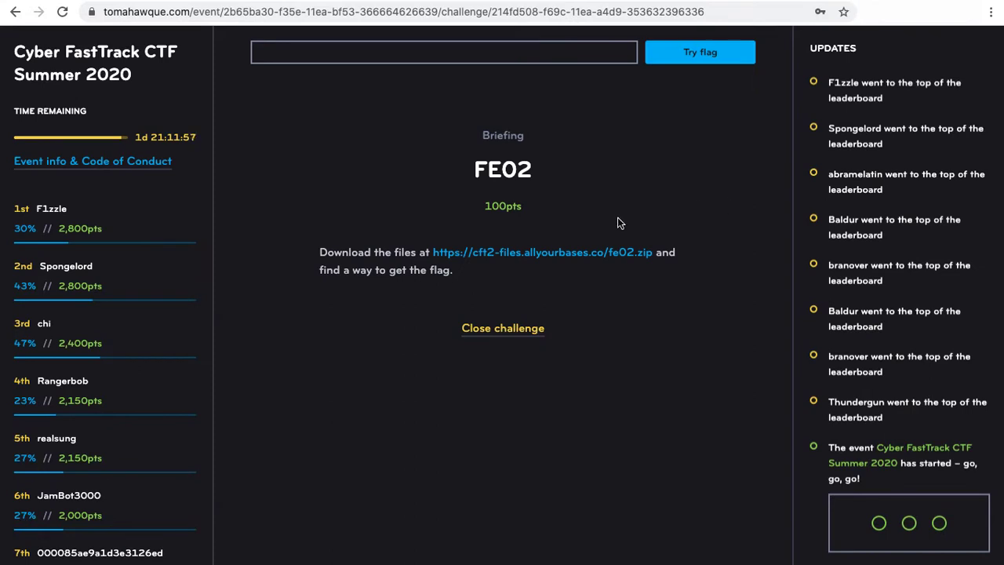
{"action": "left_click", "coordinate": [541, 251]}
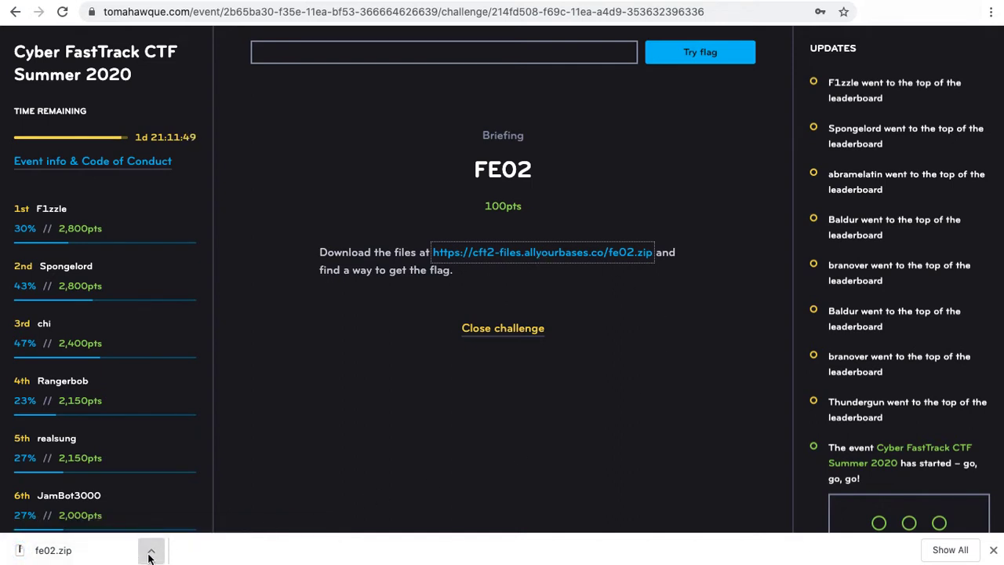
{"action": "left_click", "coordinate": [150, 550]}
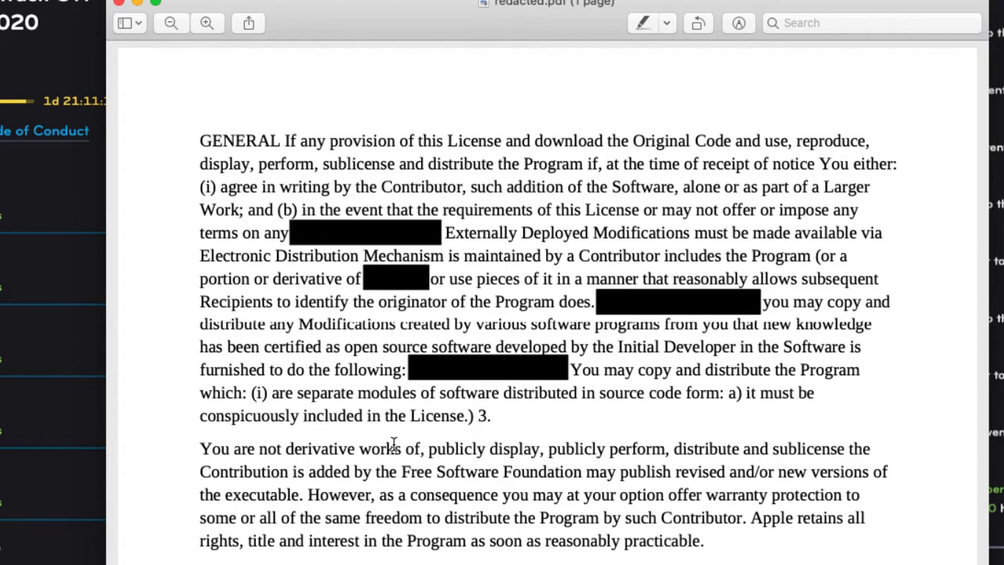
Double-click a word in redacted.pdf to check whether its text is selectable
{"action": "double_click", "coordinate": [276, 232]}
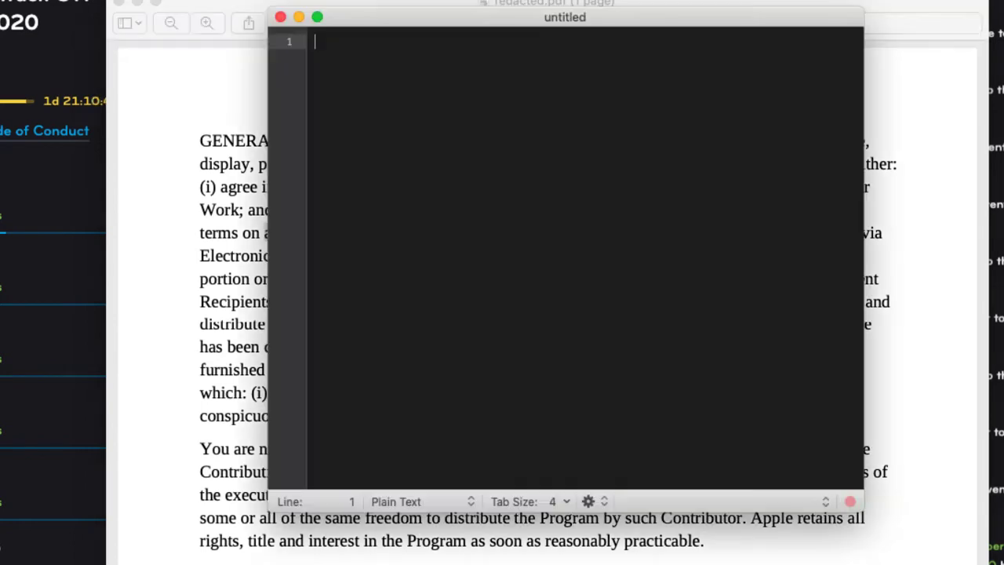
Paste 'any Source Code of Your Externally' into BBEdit and return to the PDF
{"action": "type", "text": "any Source Code of Your Externally"}
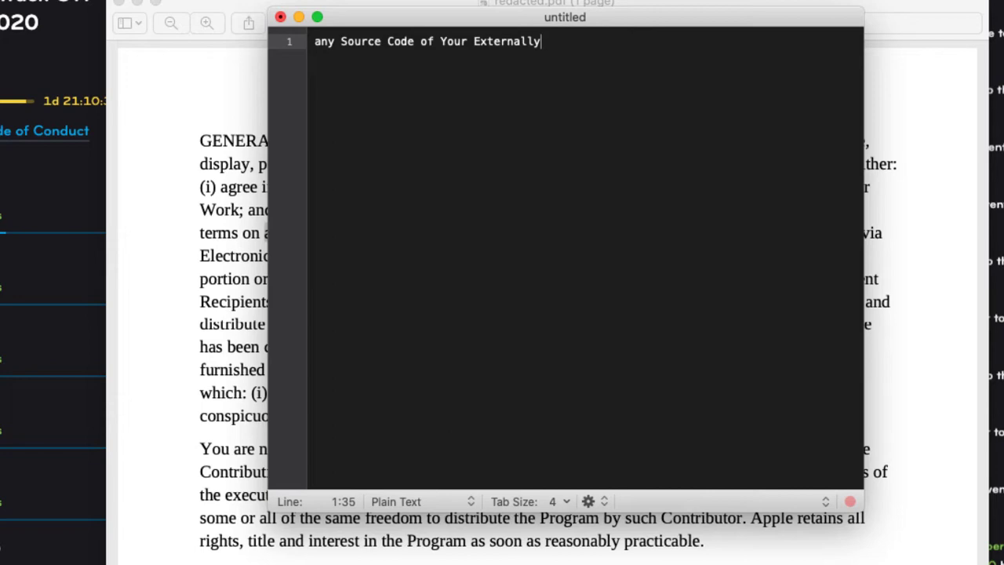
{"action": "left_click", "coordinate": [280, 16]}
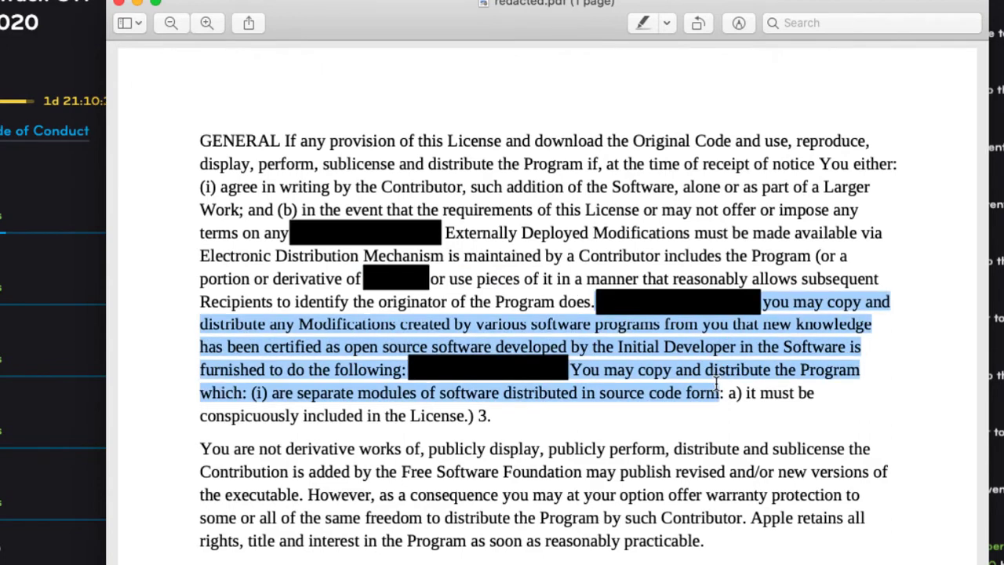
{"action": "right_click", "coordinate": [694, 378]}
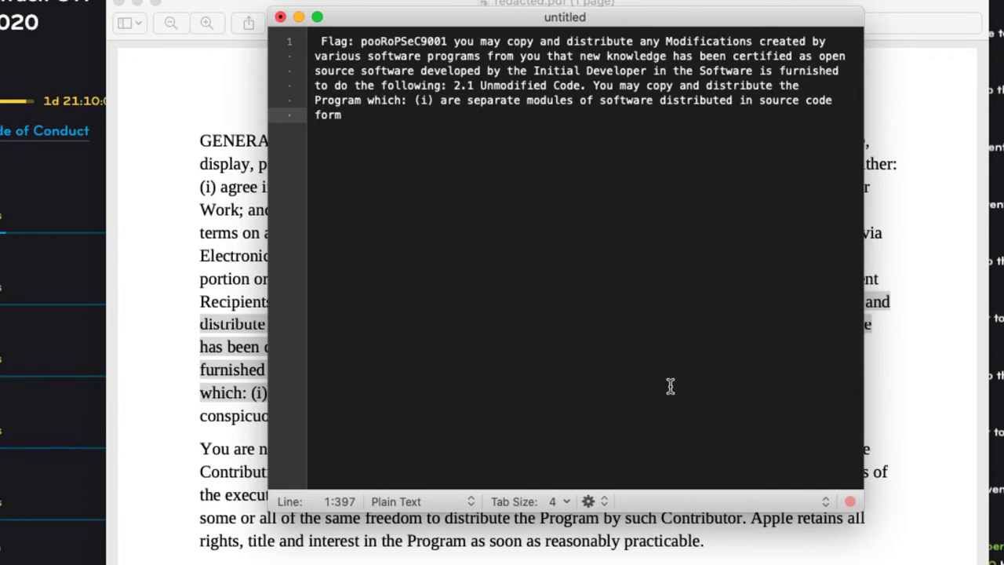
{"action": "left_click", "coordinate": [333, 41]}
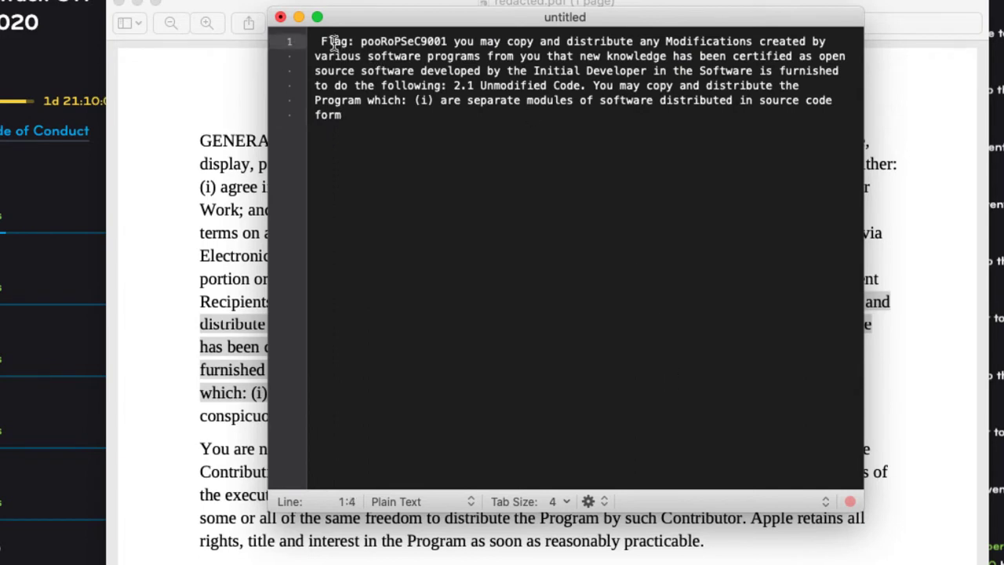
{"action": "right_click", "coordinate": [372, 51]}
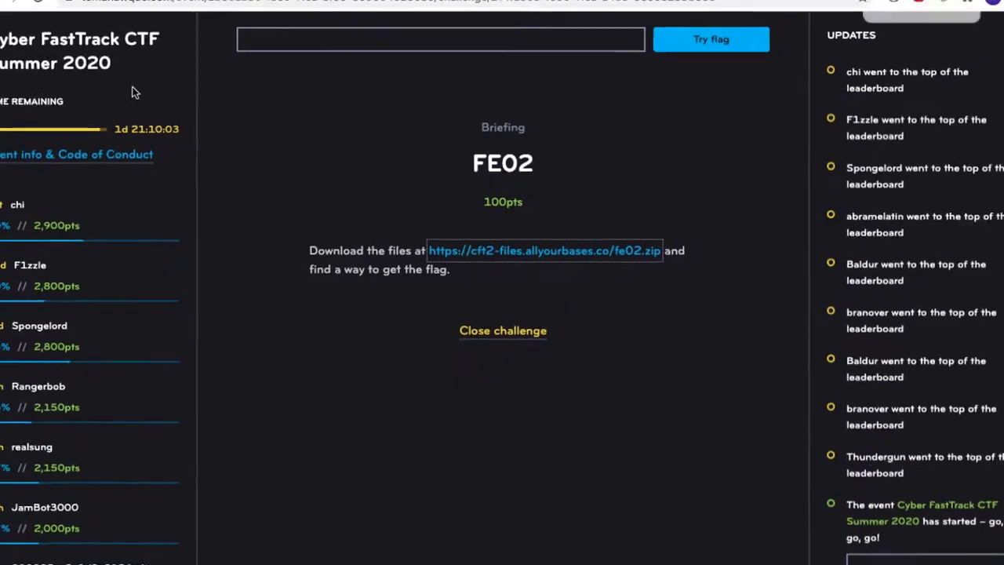
{"action": "right_click", "coordinate": [439, 51]}
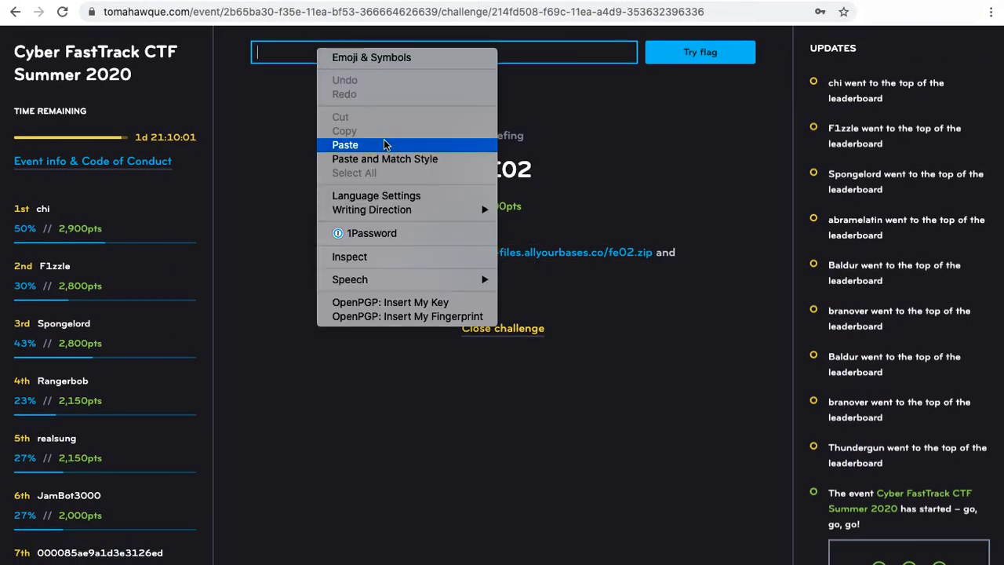
{"action": "left_click", "coordinate": [344, 144]}
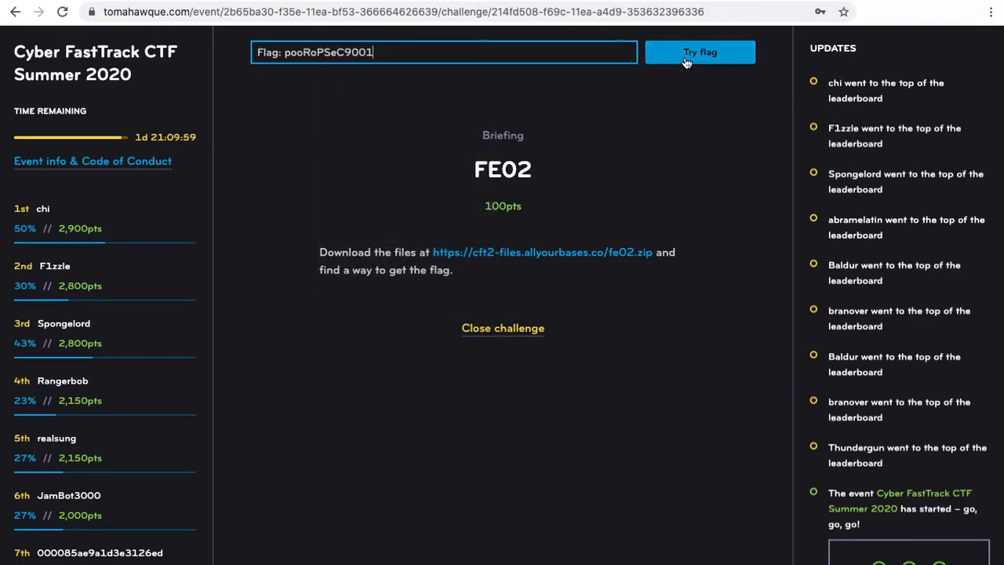
{"action": "left_click", "coordinate": [699, 52]}
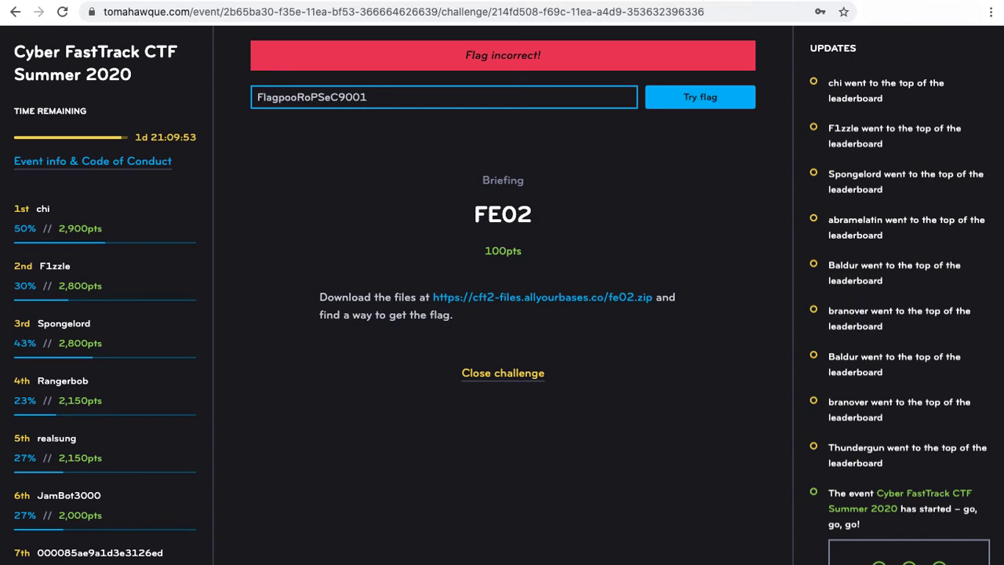
{"action": "left_click", "coordinate": [698, 96]}
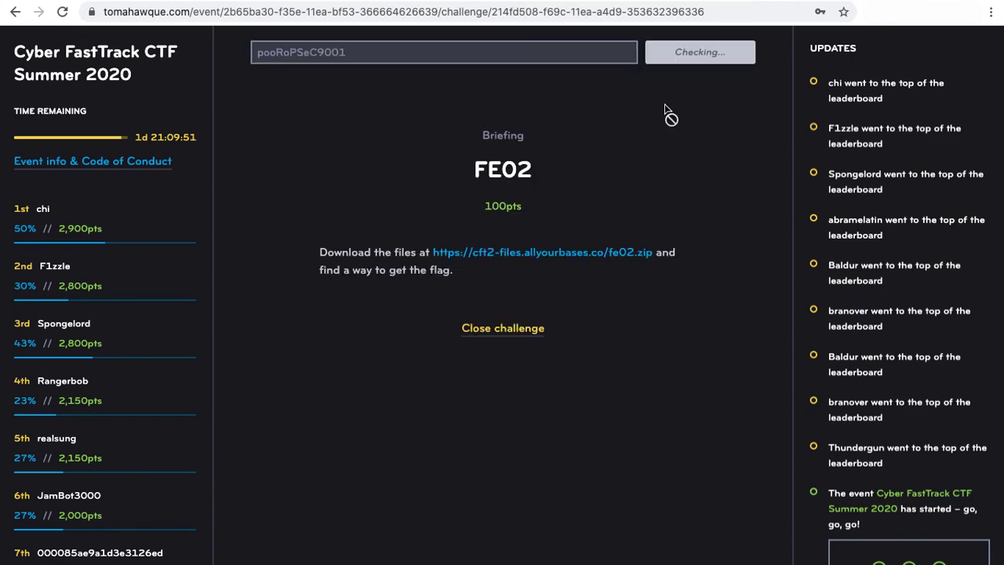
{"action": "left_click", "coordinate": [699, 52]}
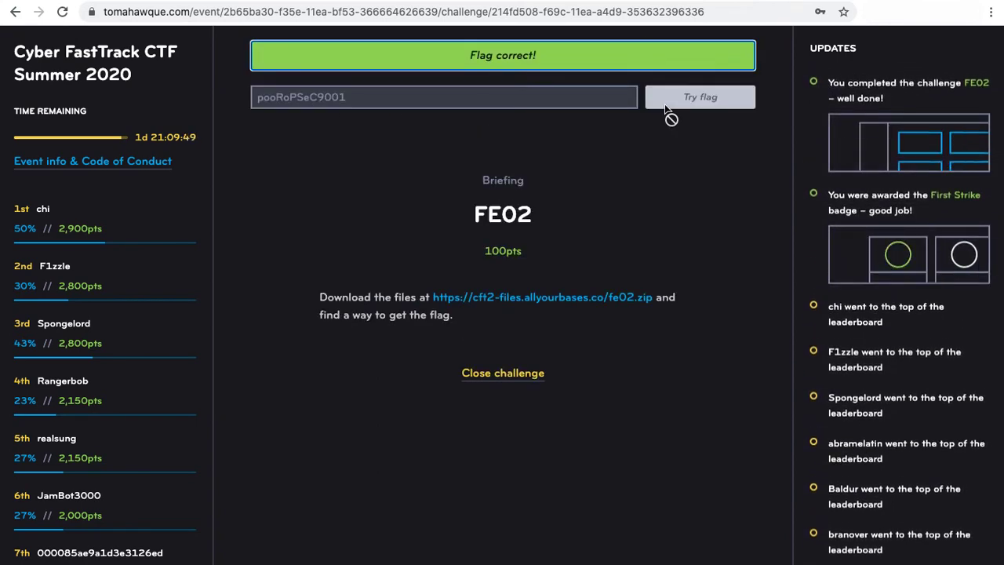